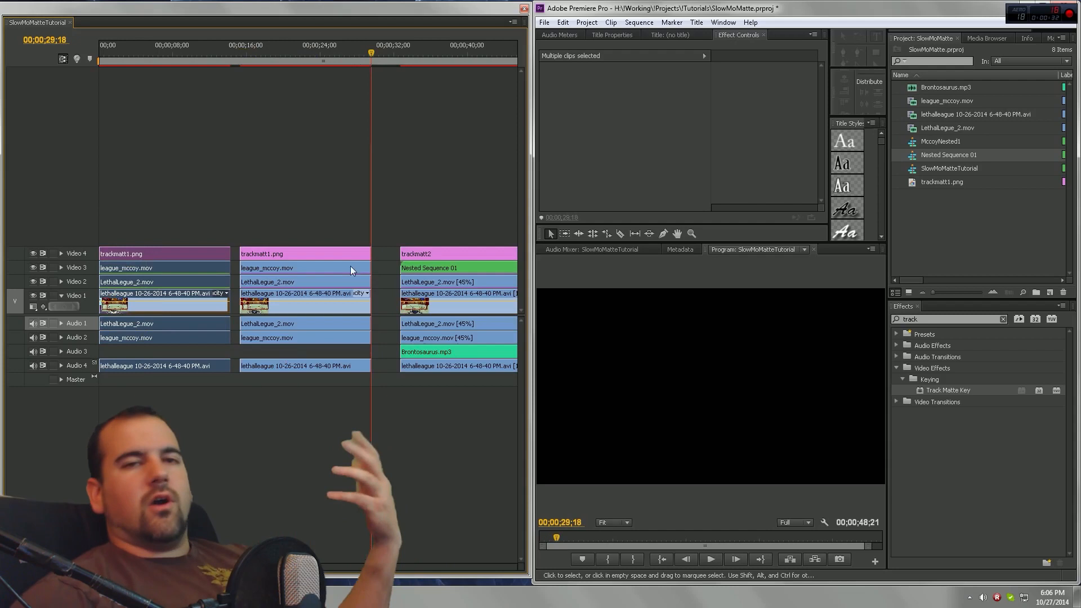
mouse_move(328, 237)
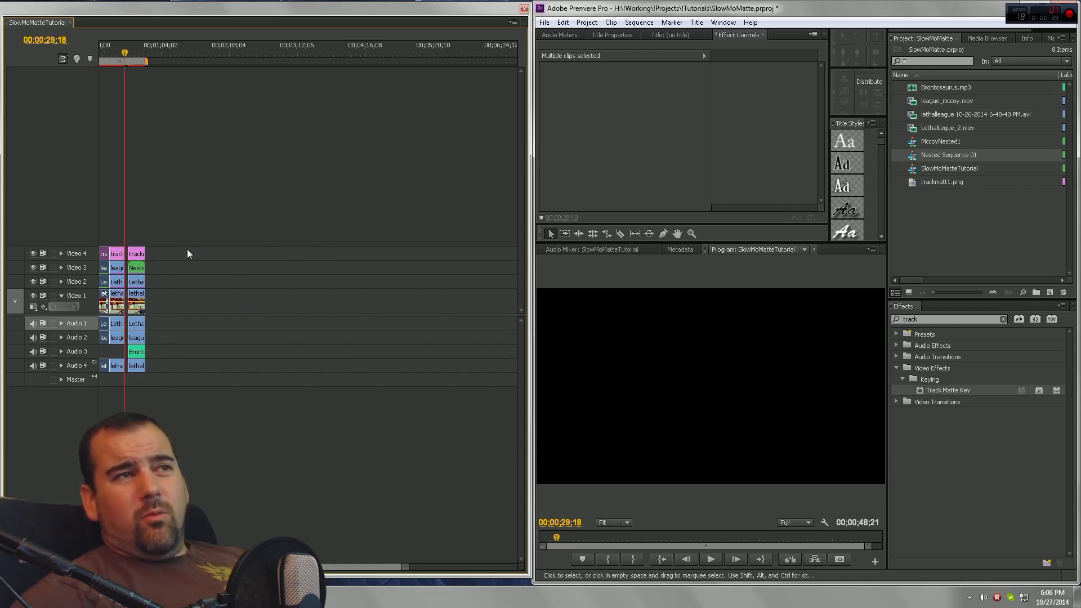
mouse_move(166, 250)
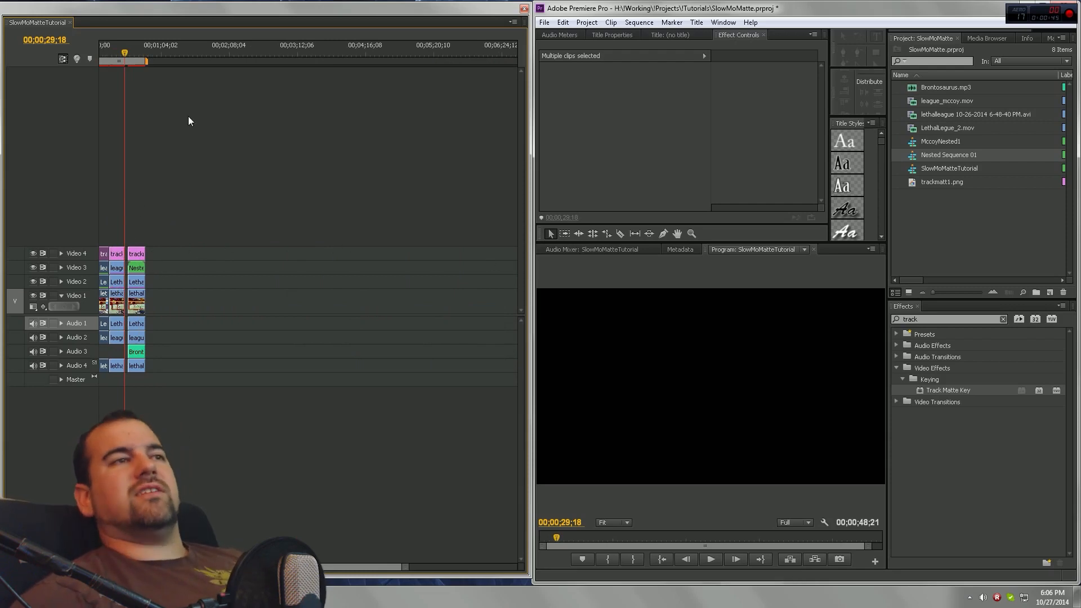
mouse_move(230, 412)
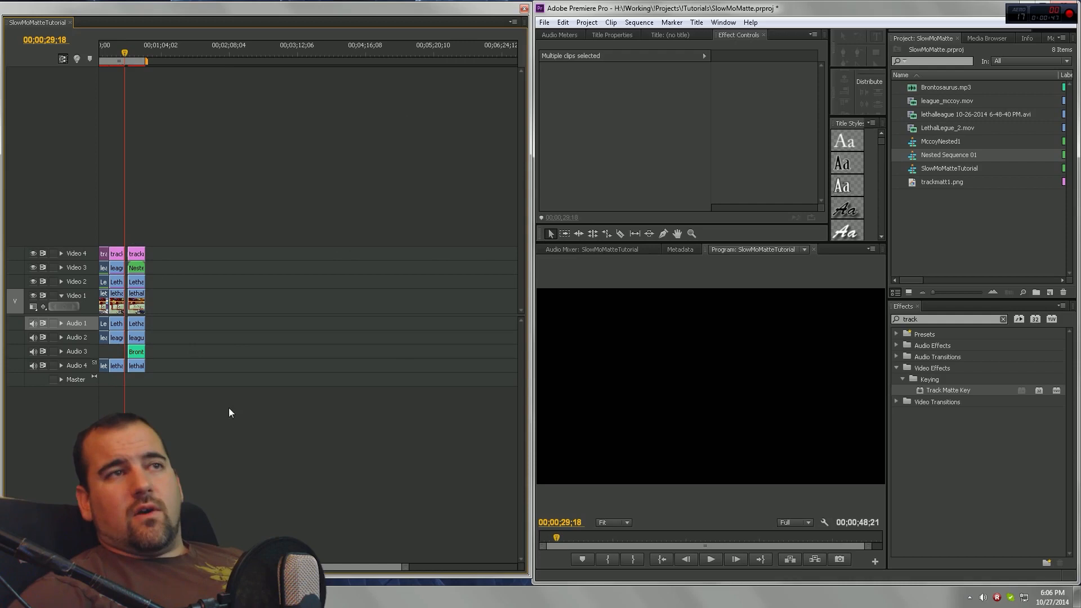
mouse_move(221, 302)
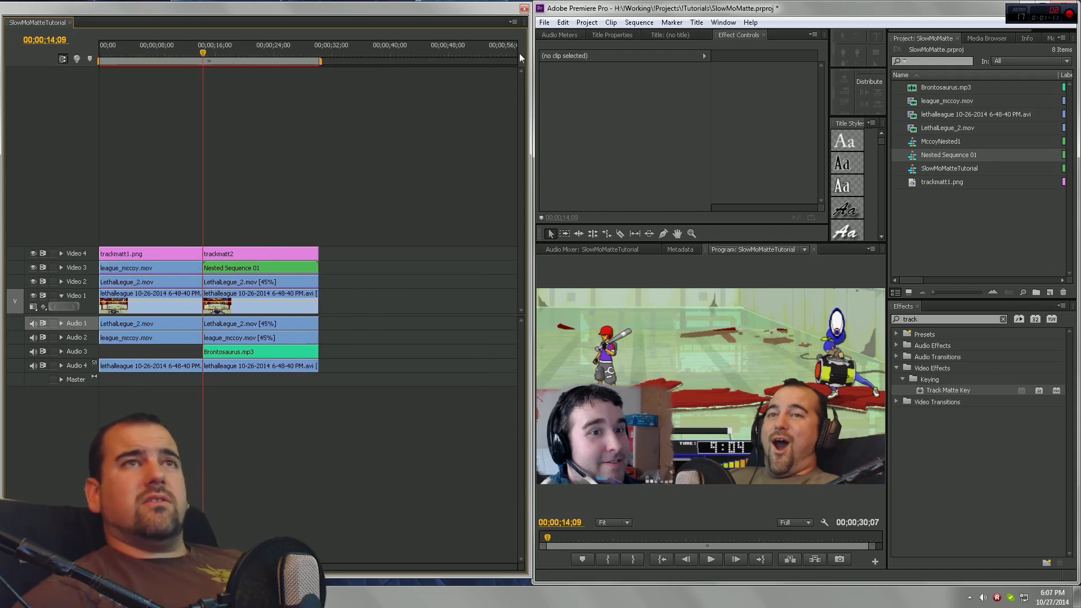
Create a new Black Video item with the default video settings.
left_click(544, 22)
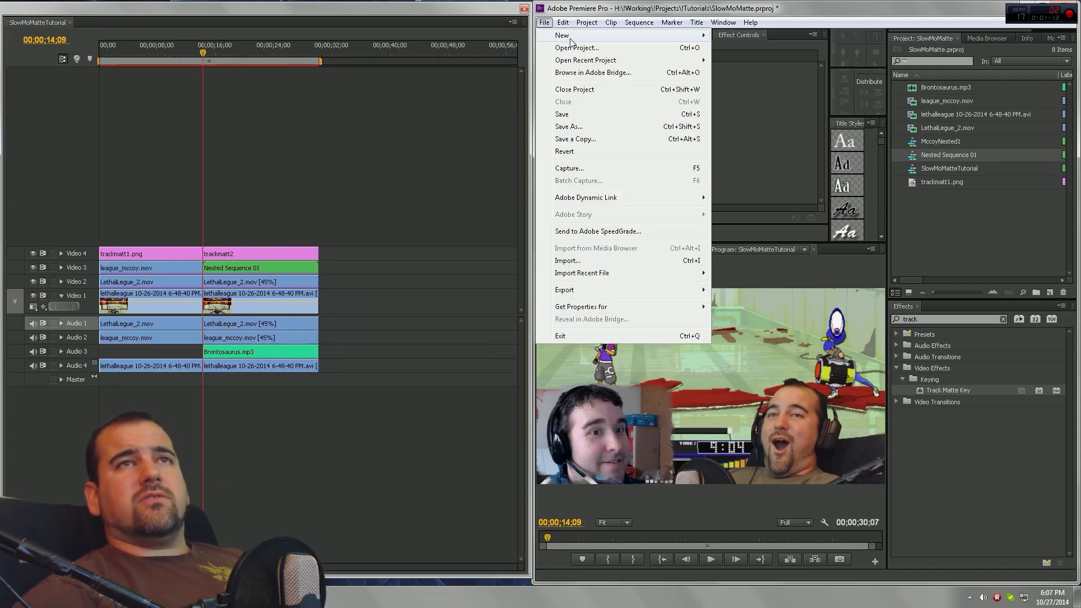
mouse_move(561, 35)
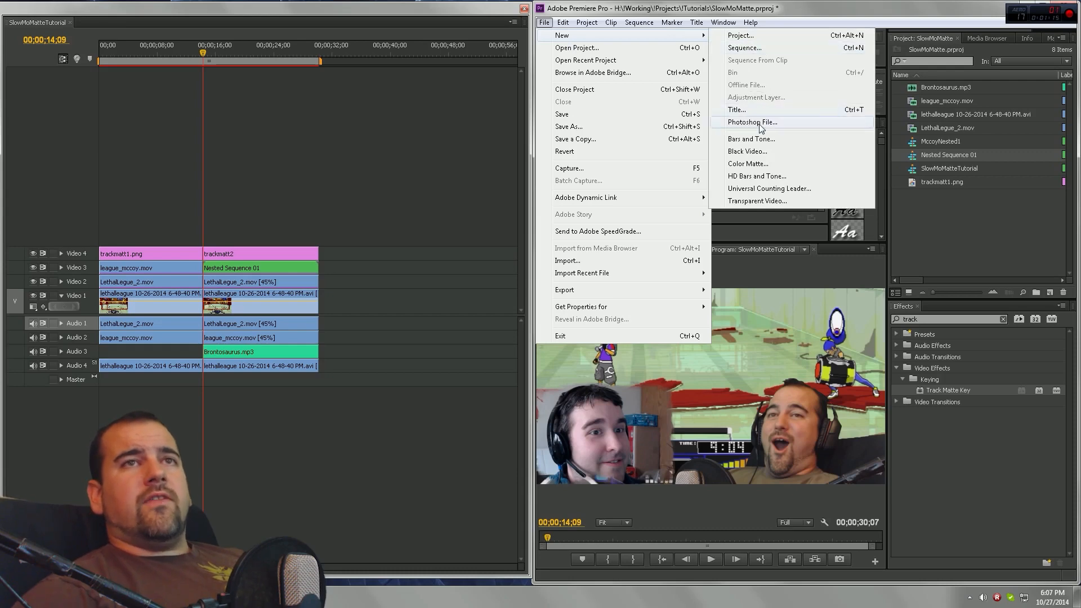
left_click(747, 151)
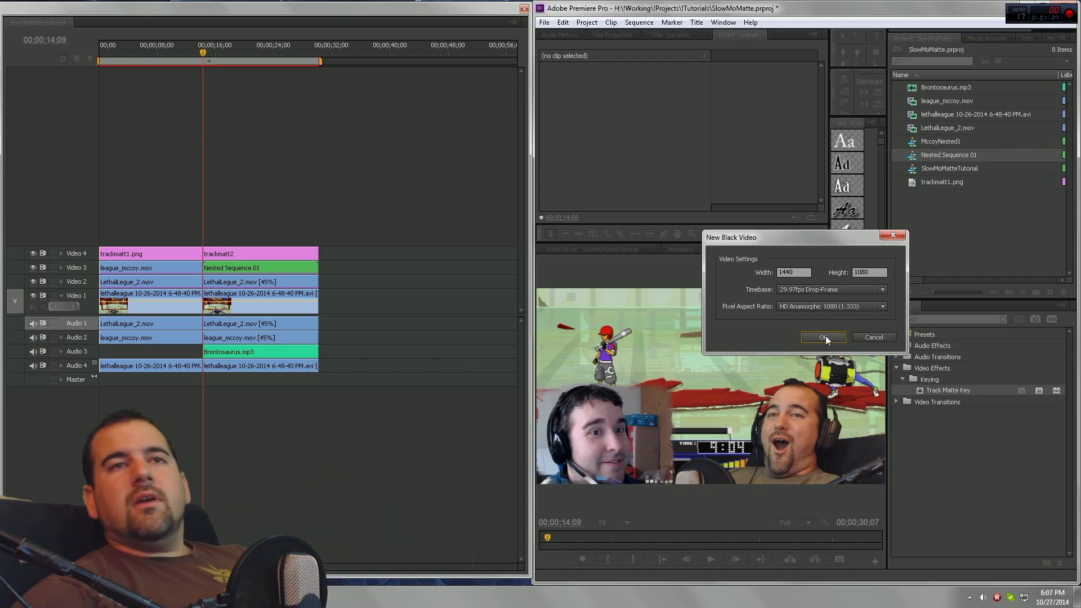
left_click(822, 337)
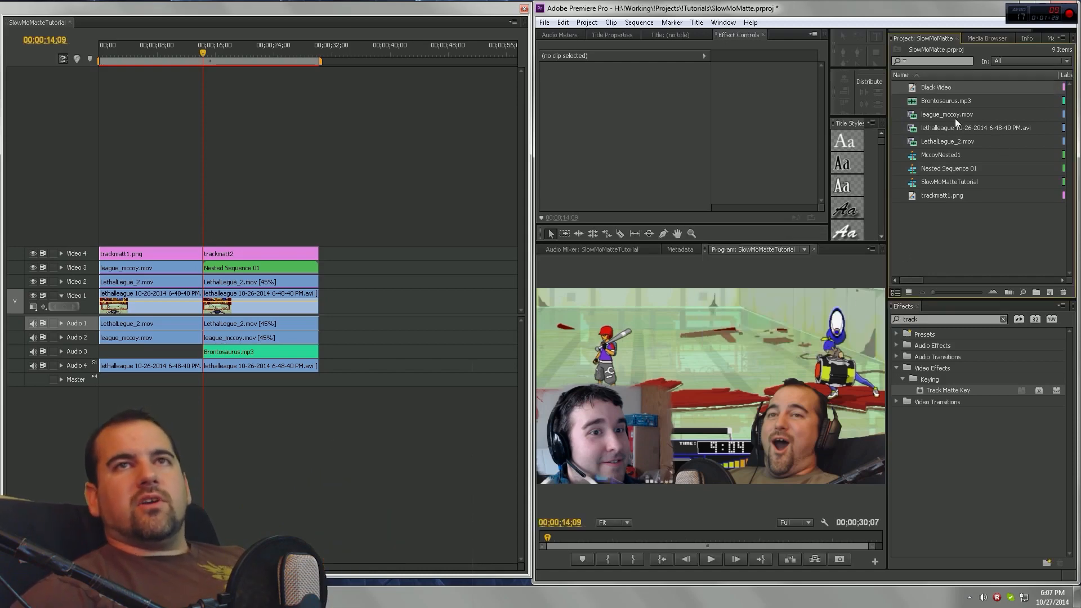
mouse_move(942, 88)
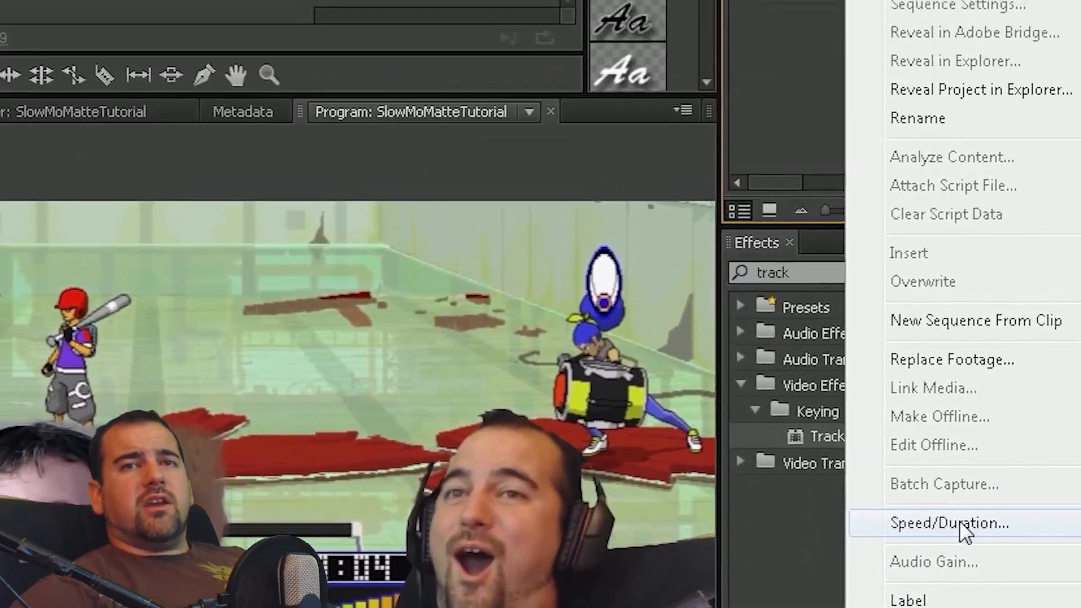
Review the Black Video's five-second duration in Speed/Duration and close the dialog.
left_click(950, 522)
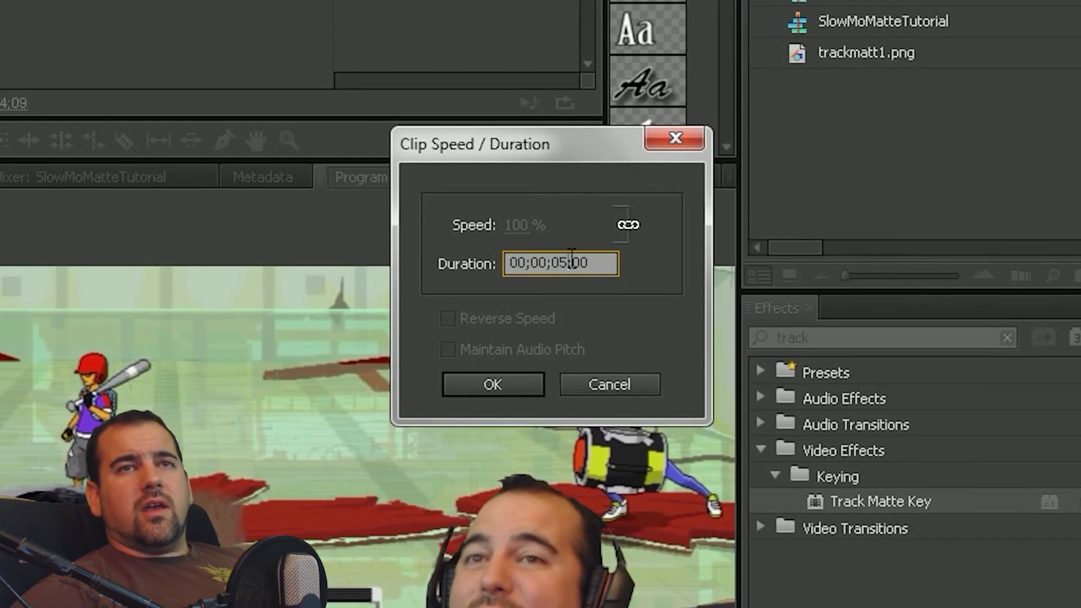
double_click(559, 264)
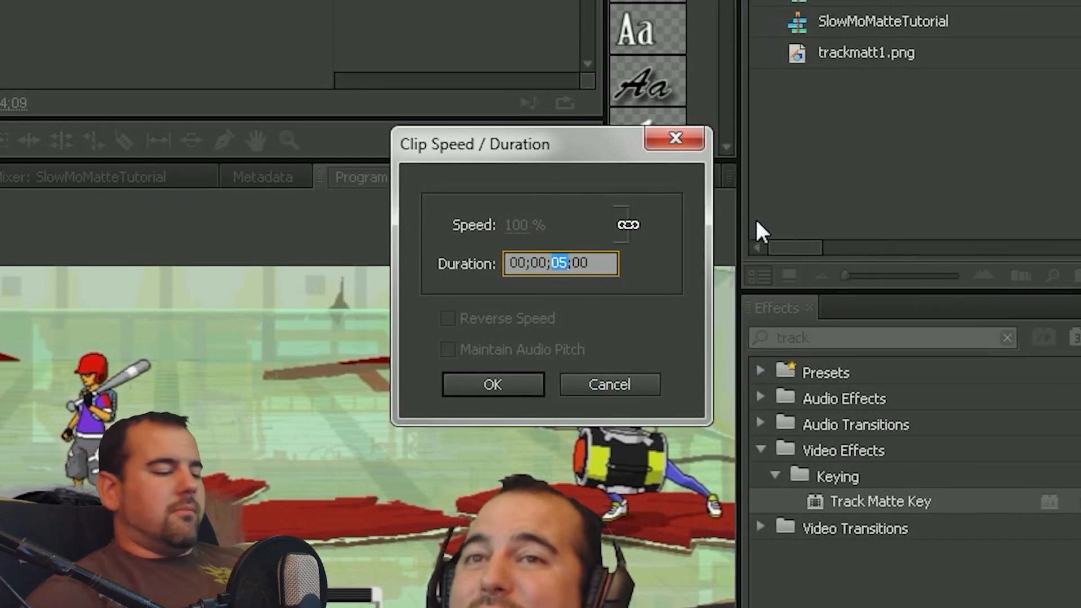
left_click(492, 384)
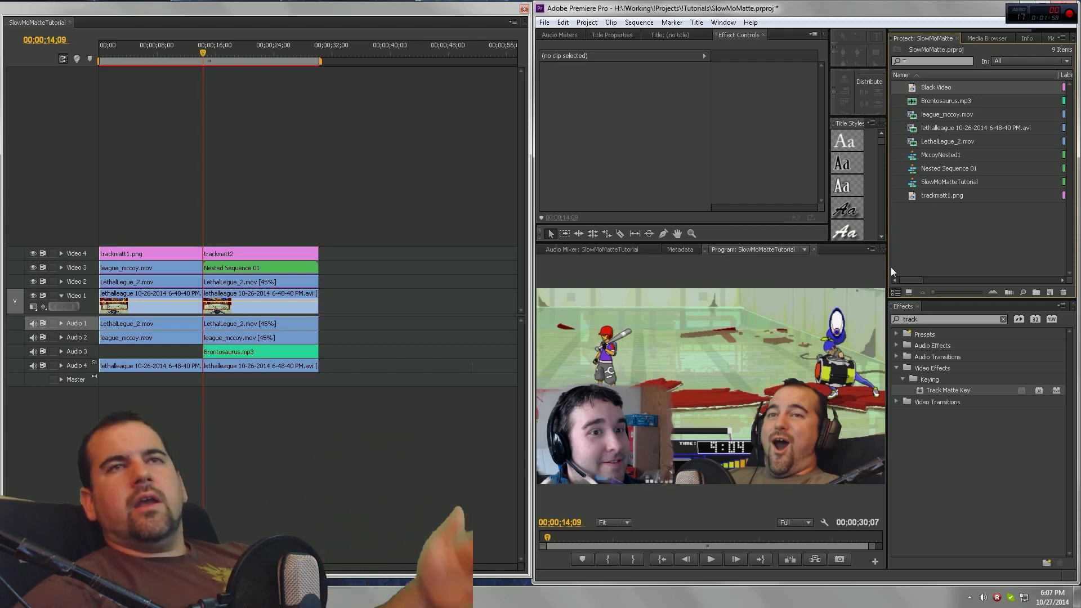
mouse_move(936, 87)
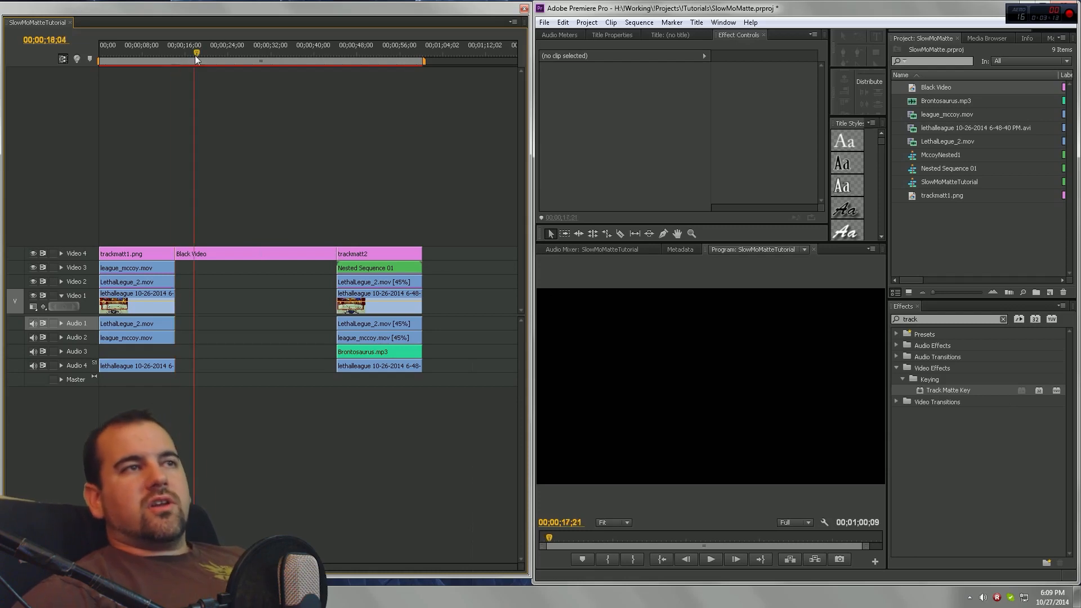
Move the playhead along the timeline.
left_click(336, 53)
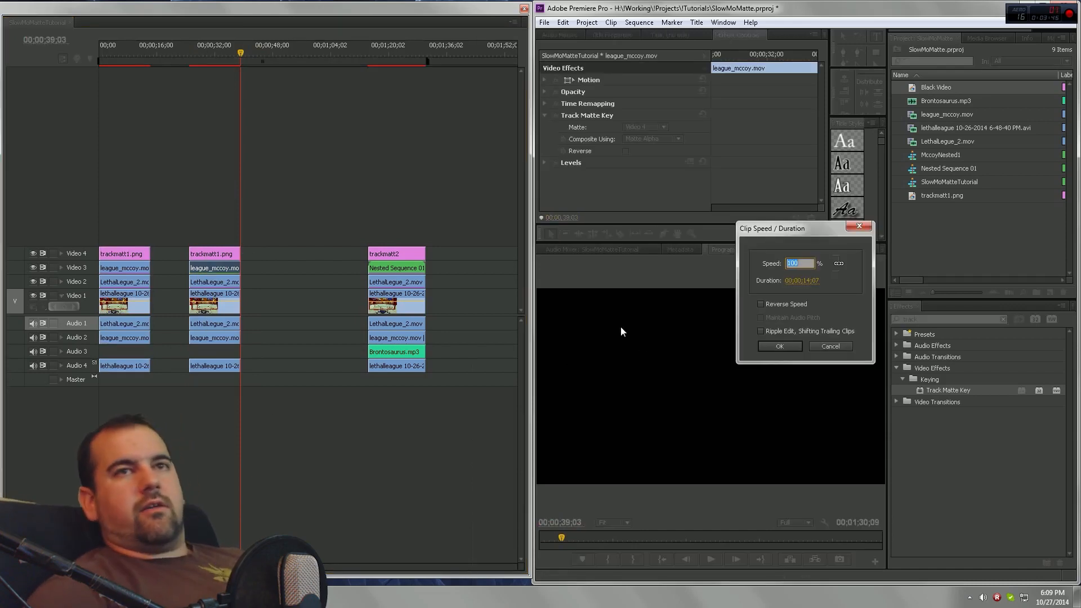
Set the clip speed to 10% and drag the clip edge left on the timeline.
type("10")
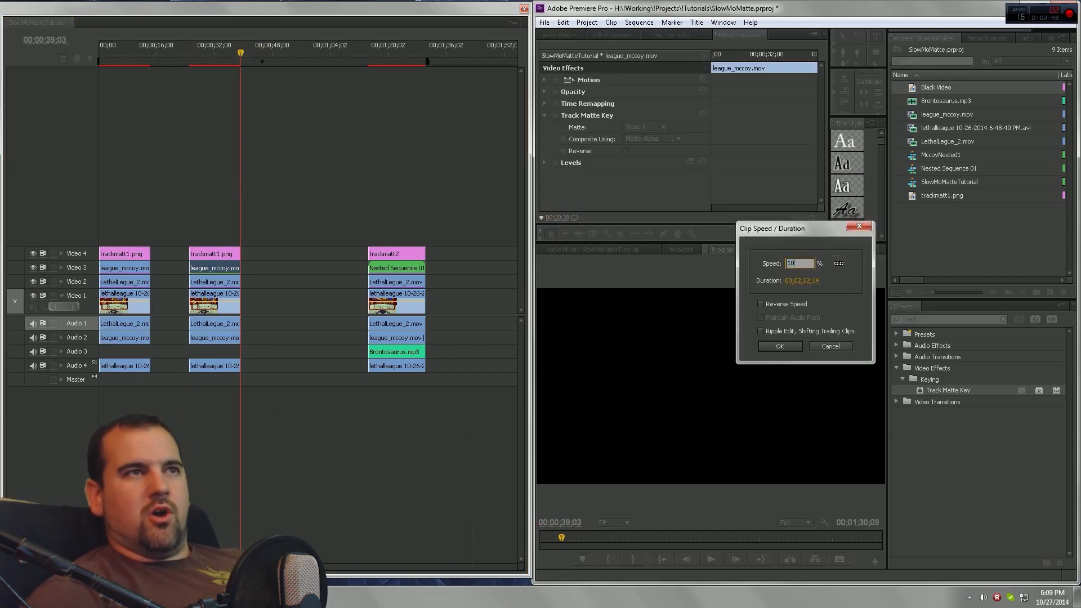
left_click(779, 346)
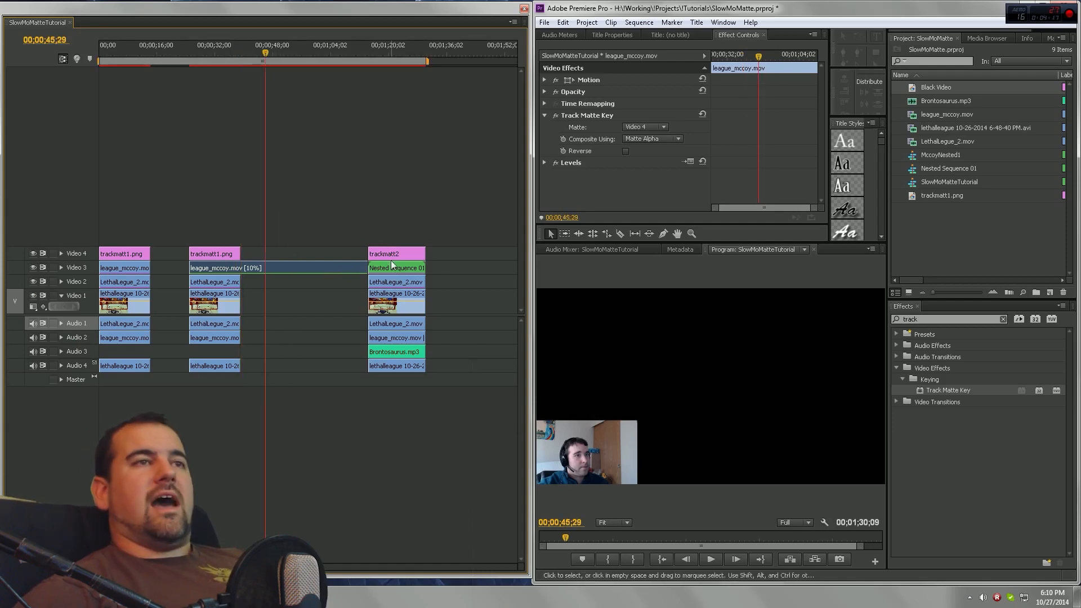
mouse_move(348, 279)
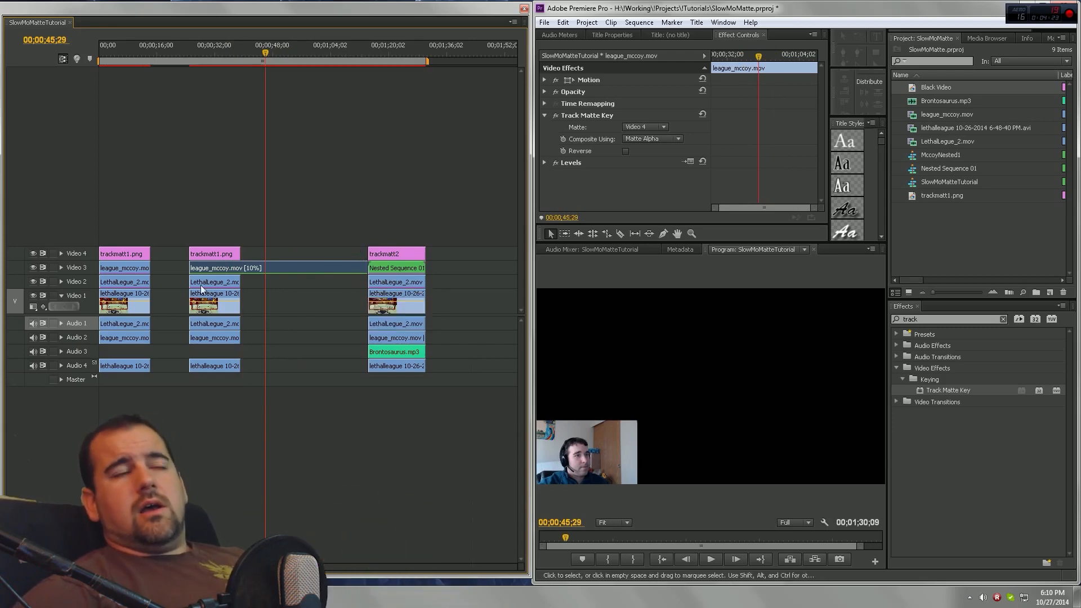
mouse_move(235, 207)
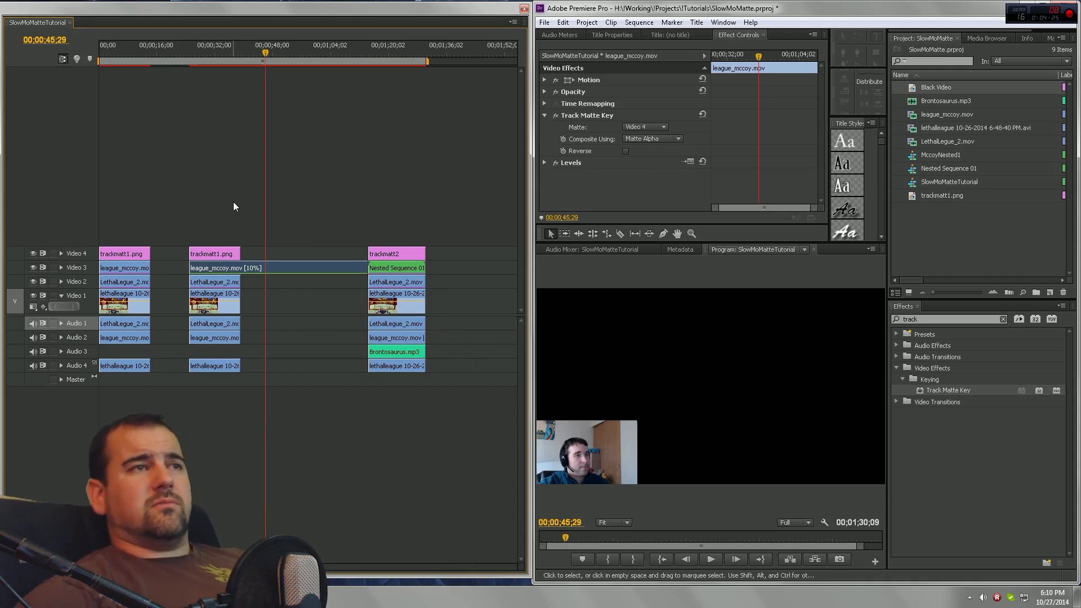
left_click_drag(213, 268, 185, 268)
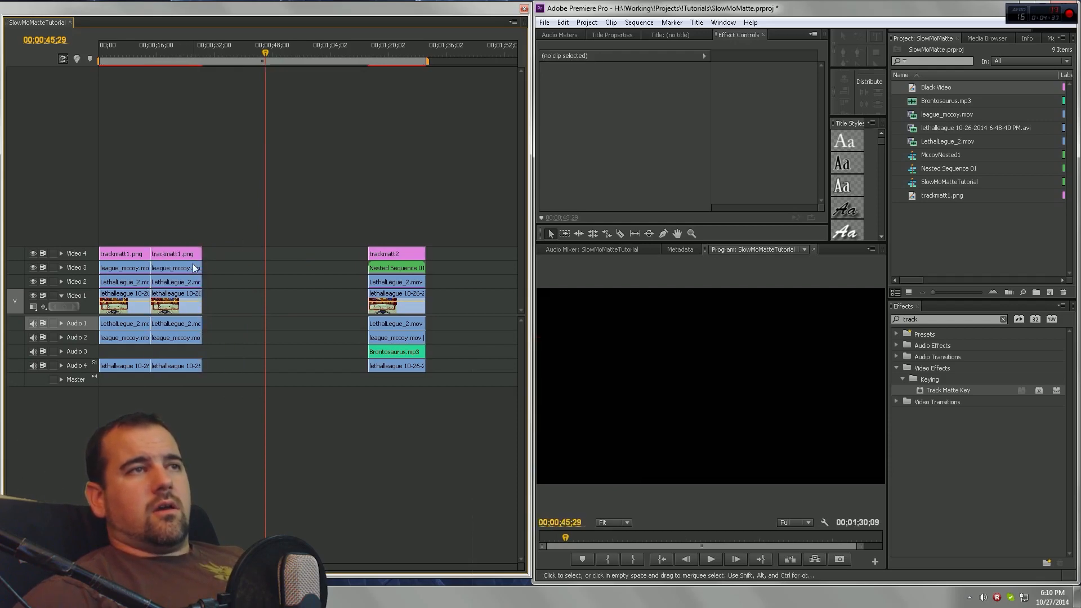
Open Speed/Duration for the second league_mccoy clip on Video 3.
right_click(172, 267)
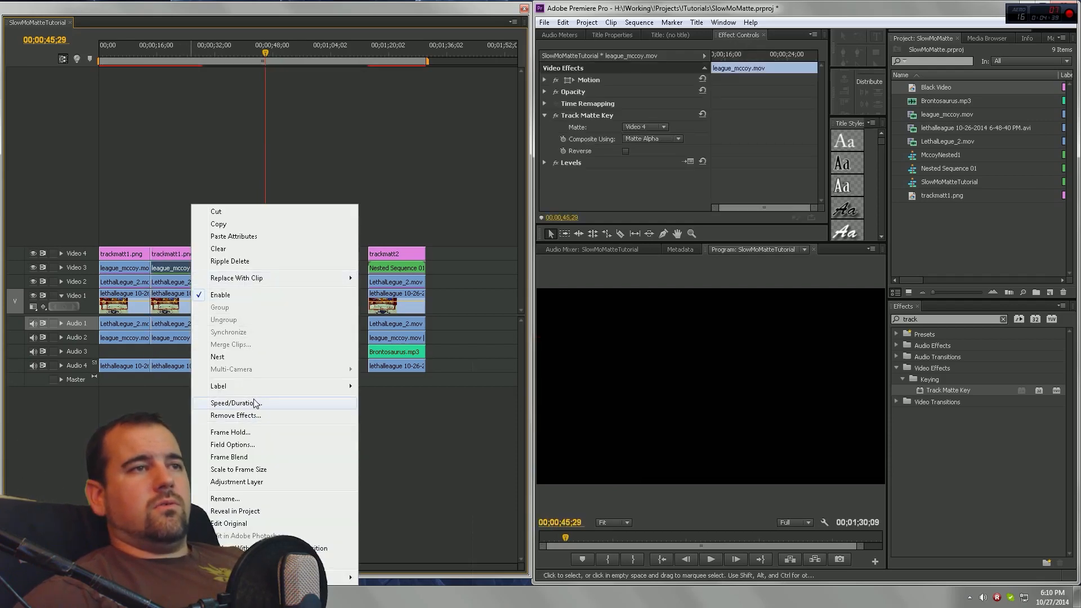
left_click(234, 402)
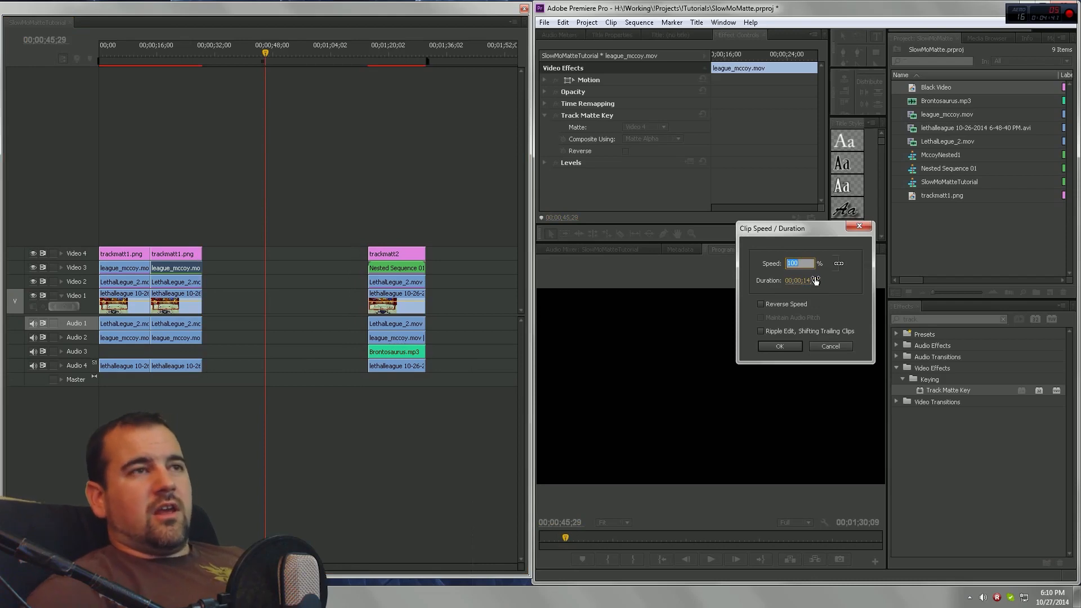
left_click(779, 347)
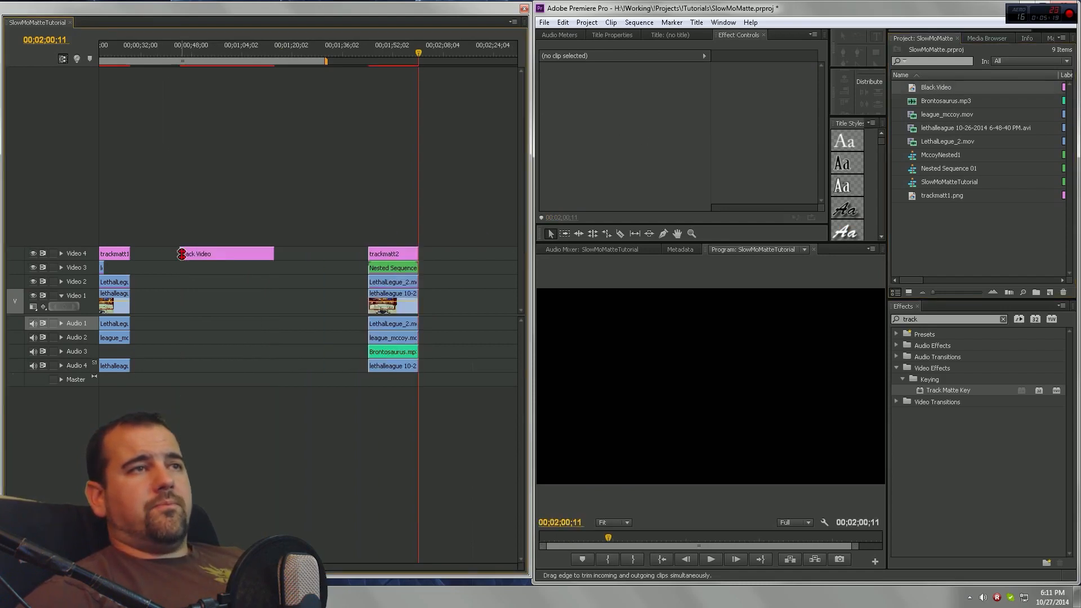
Adjust the start edge of the Black Video on Video 4.
left_click(207, 253)
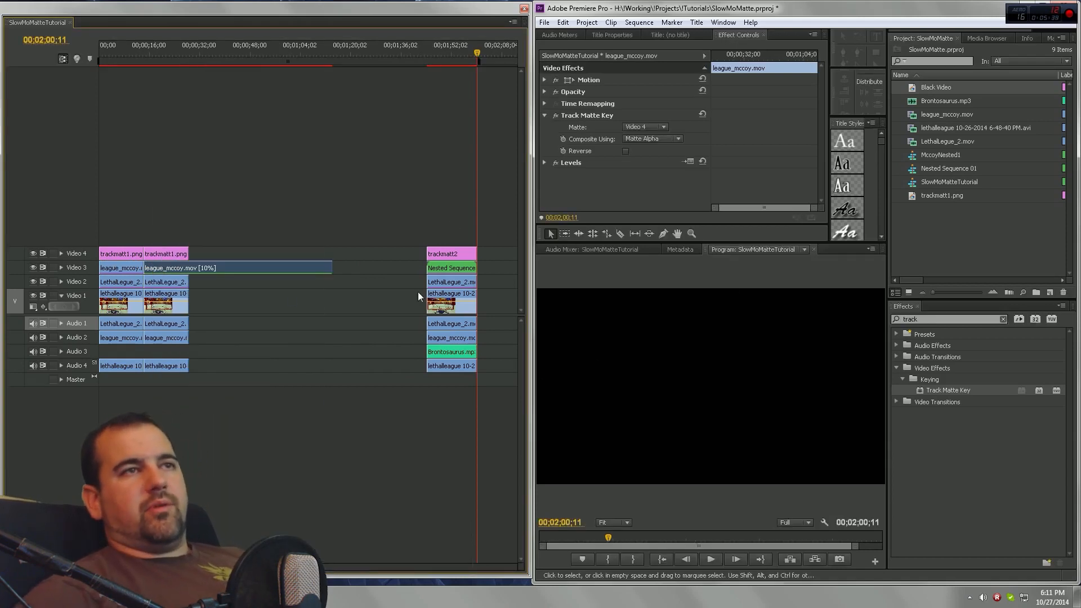
mouse_move(329, 268)
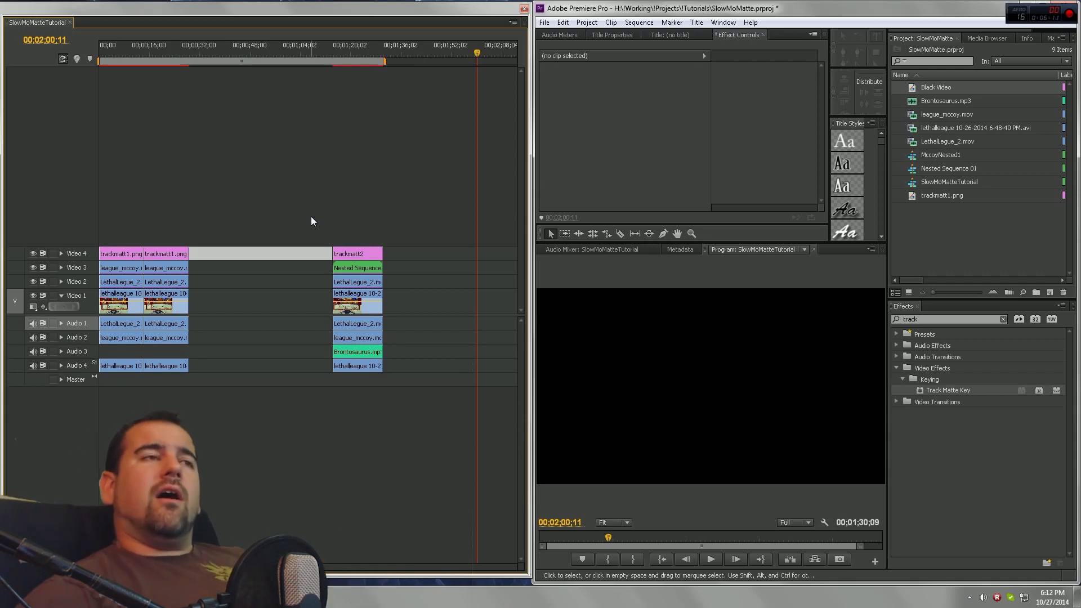
mouse_move(134, 211)
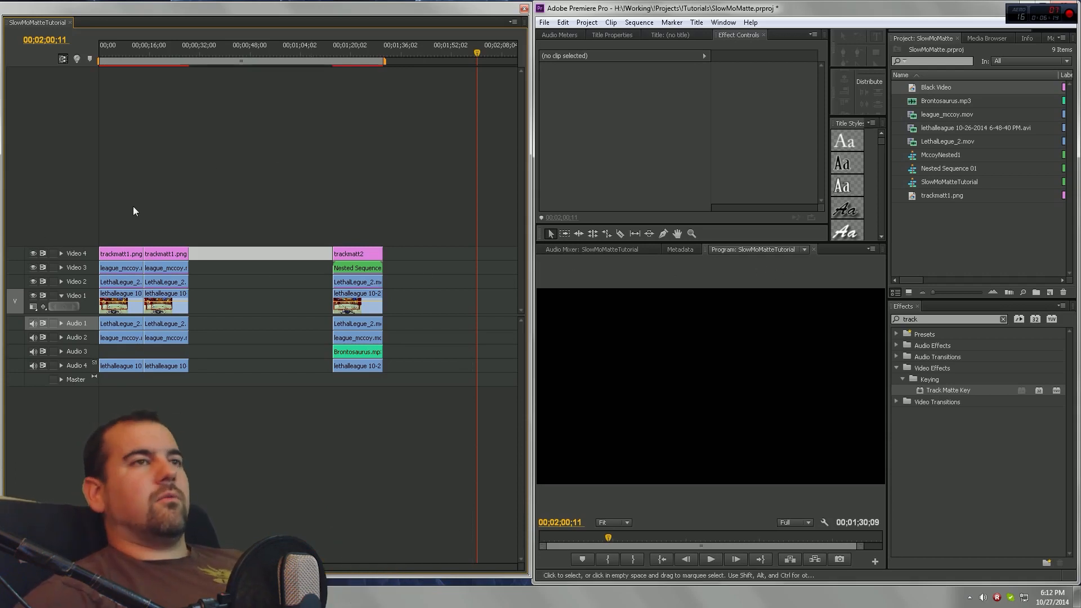